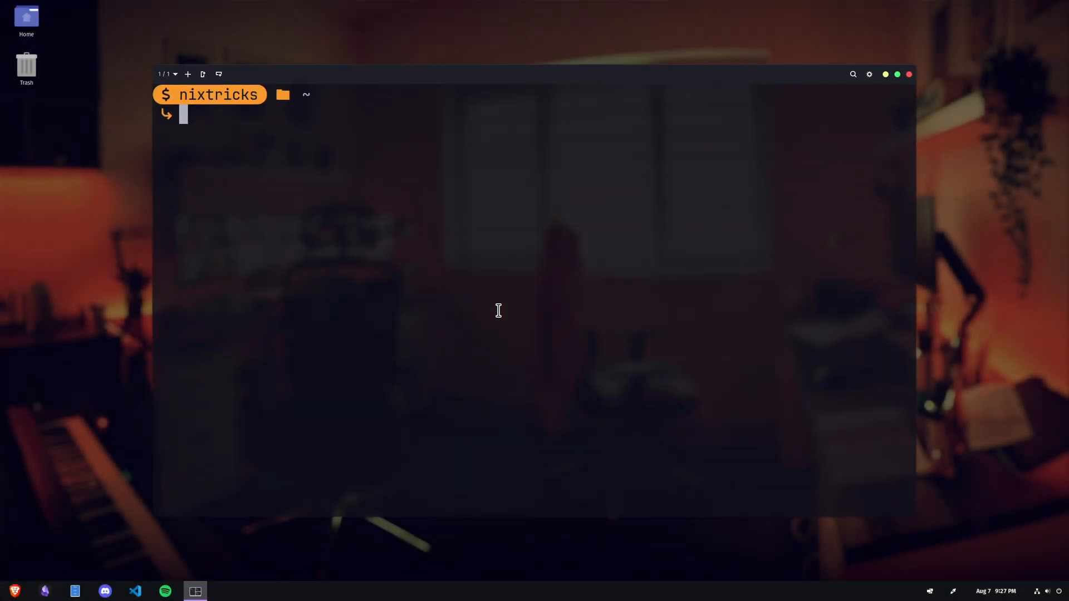
mouse_move(822, 462)
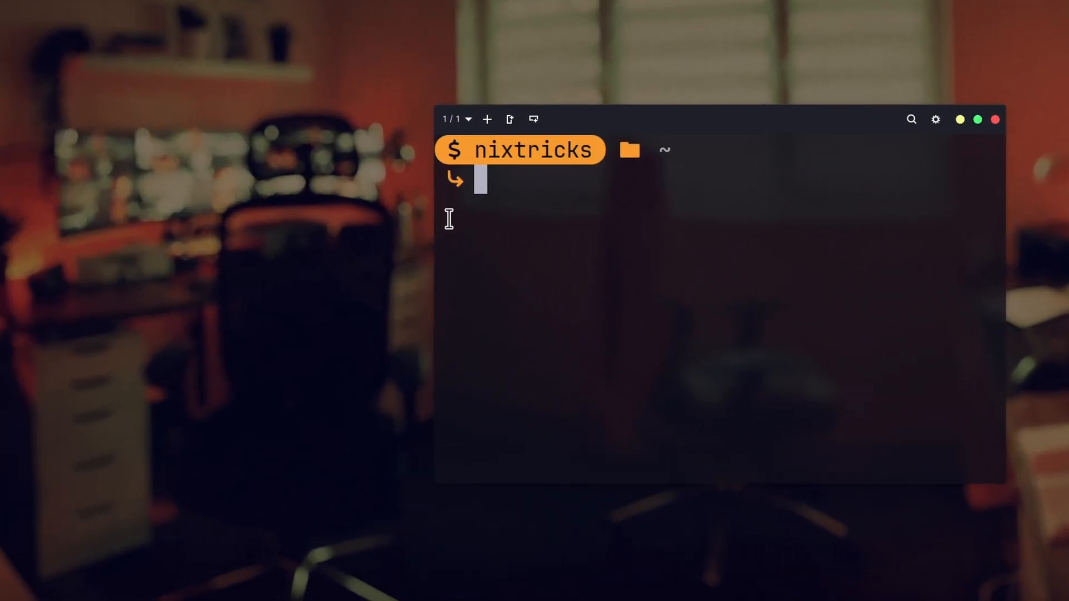
mouse_move(428, 178)
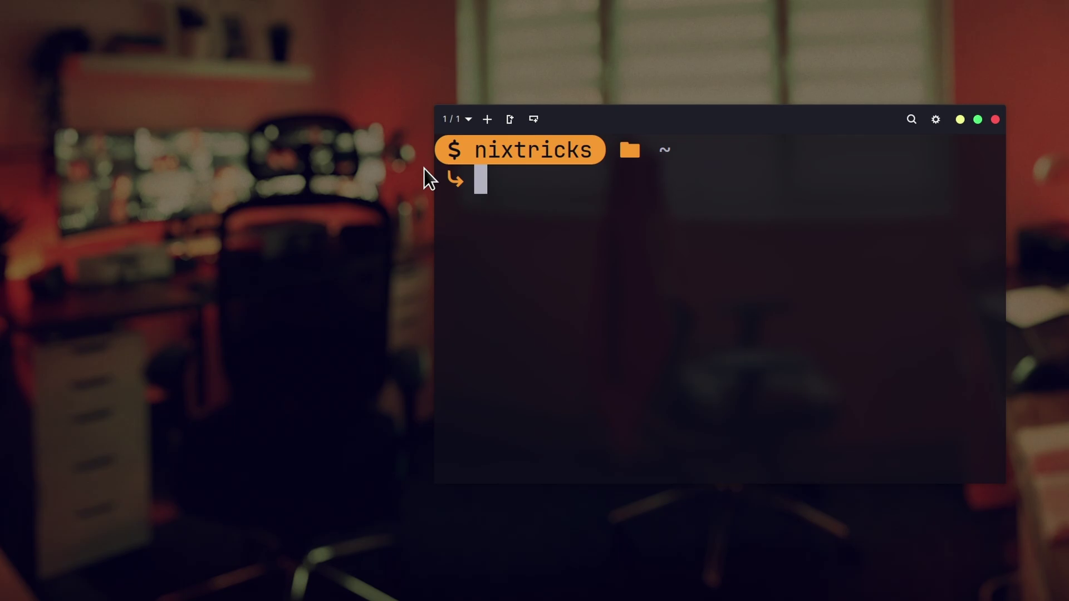
mouse_move(766, 305)
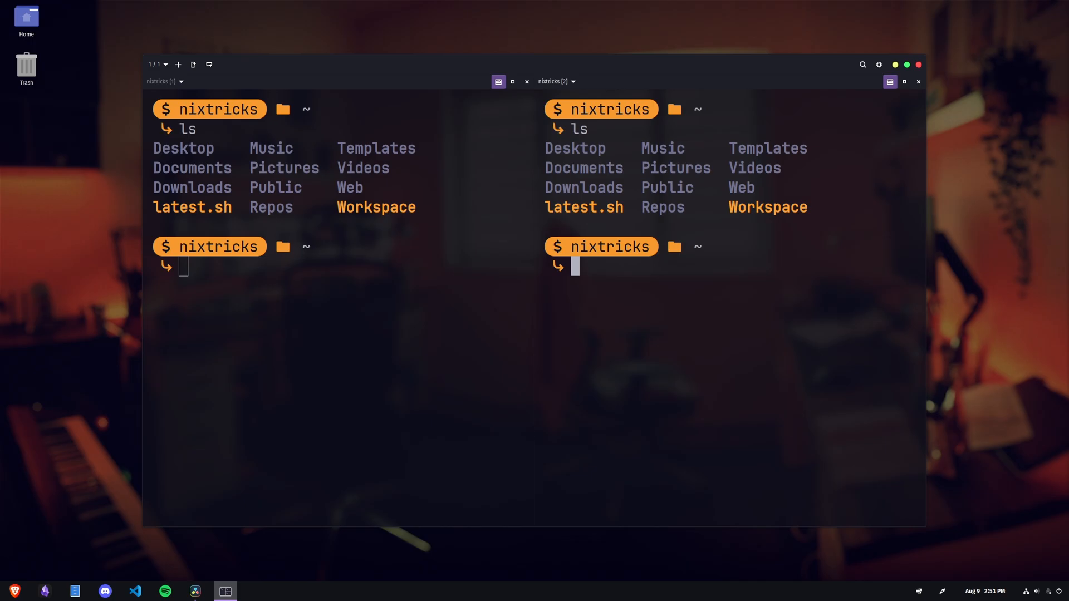
Run 'cowsay oh yeaaah' in both broadcast panes.
type("cowsay oh yeaaah")
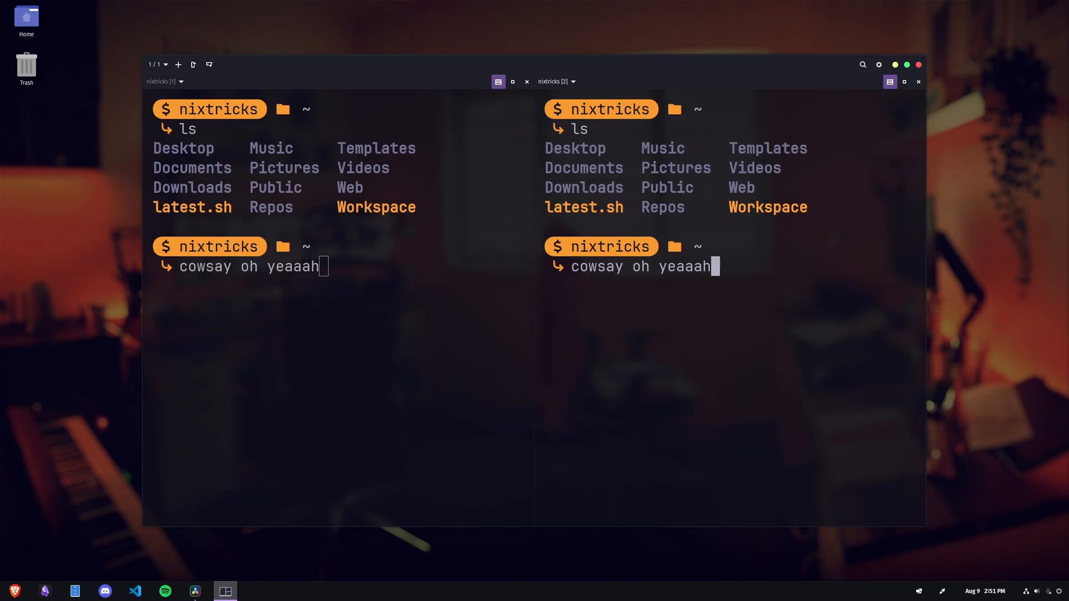
key("Return")
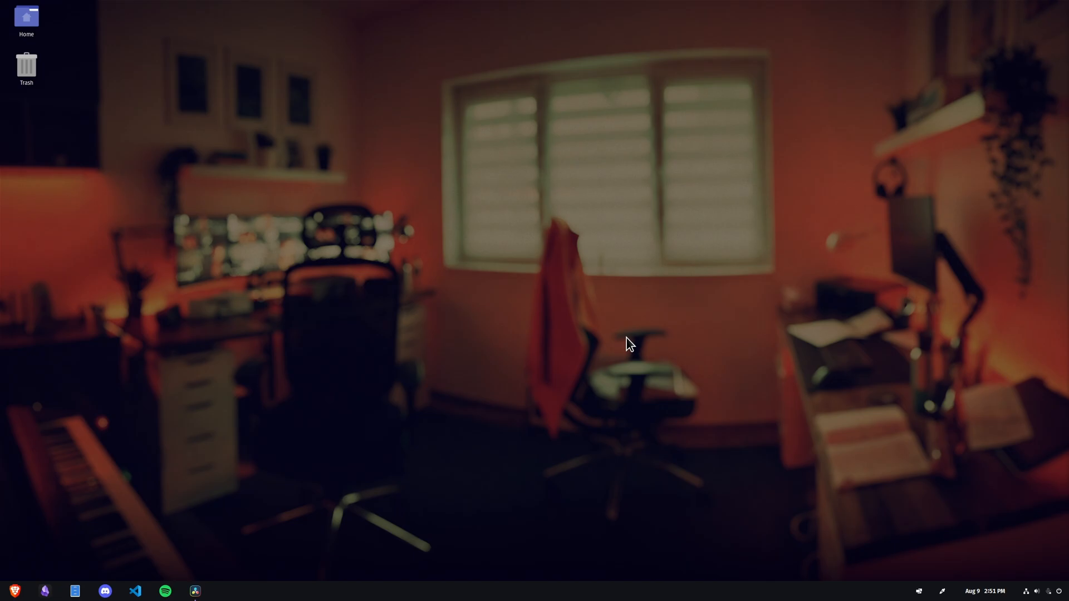
Launch Konsole, toggle density to Comfortable then Default, and start top.
left_click(225, 591)
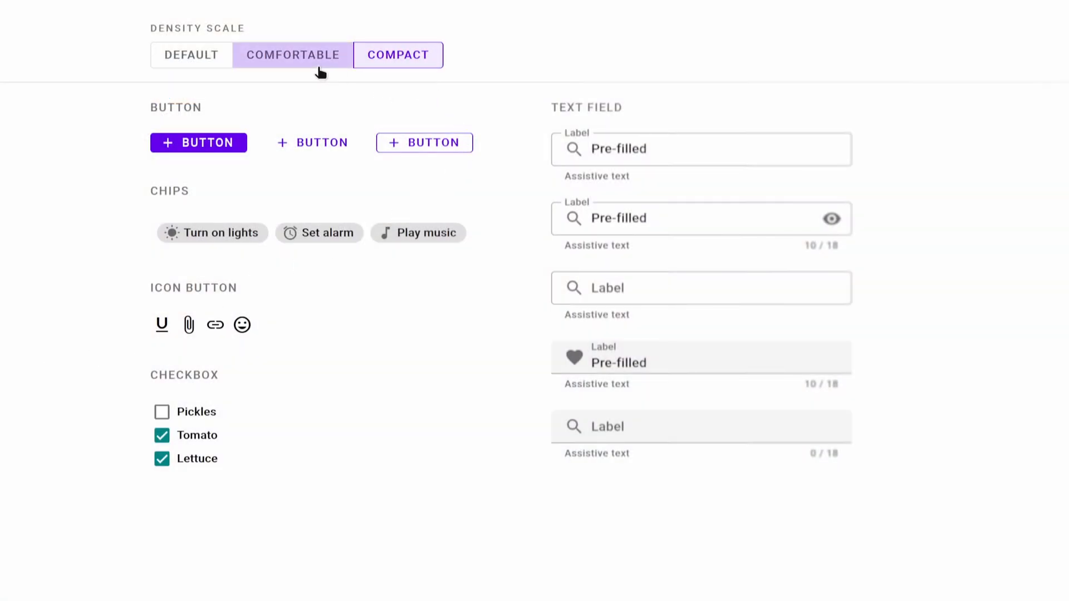
left_click(190, 55)
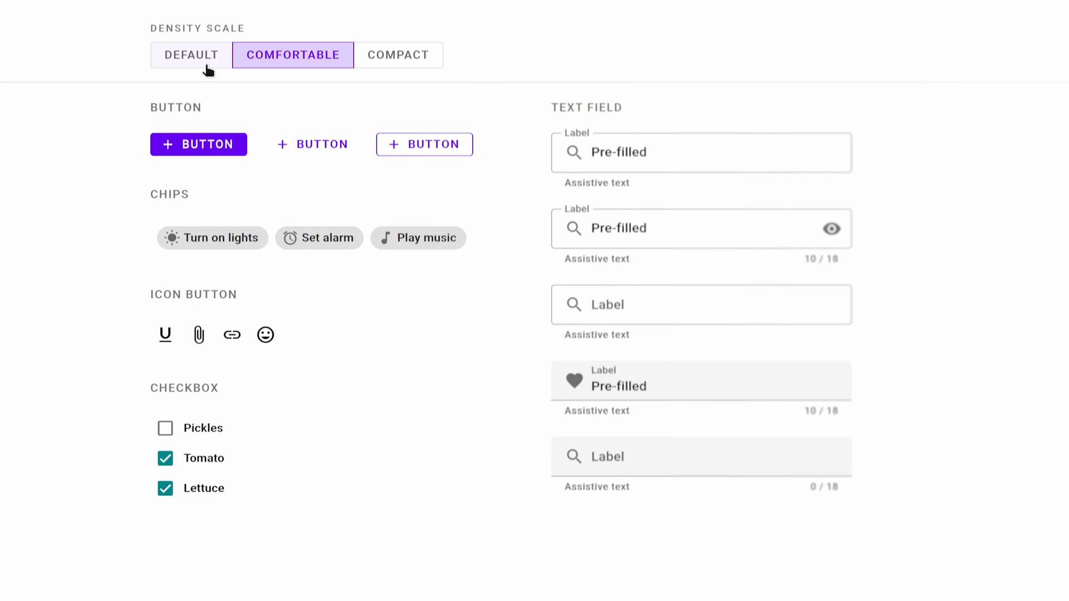
left_click(191, 55)
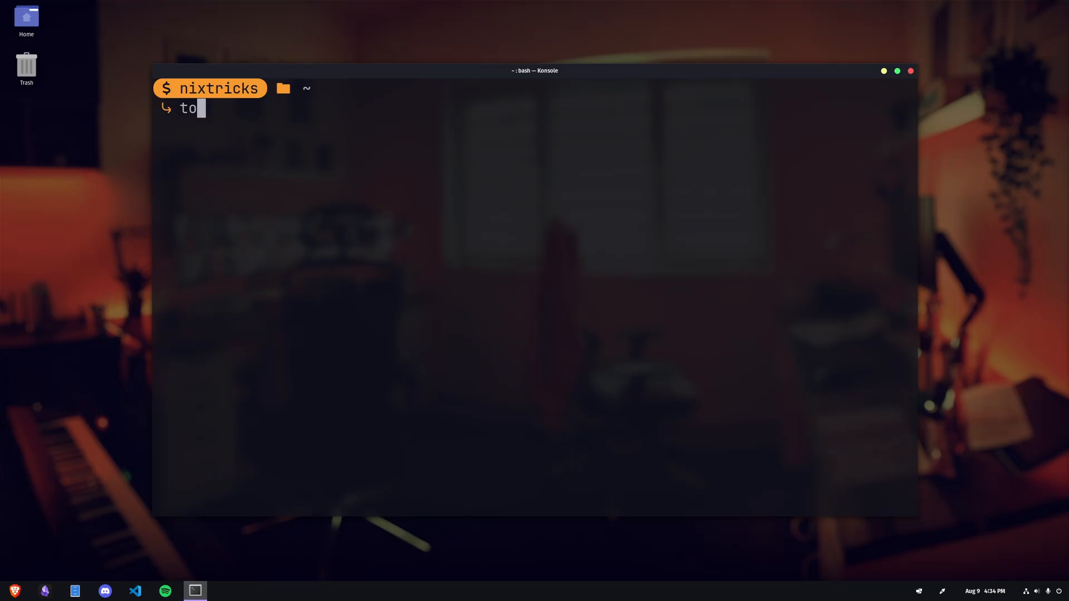
key("Return")
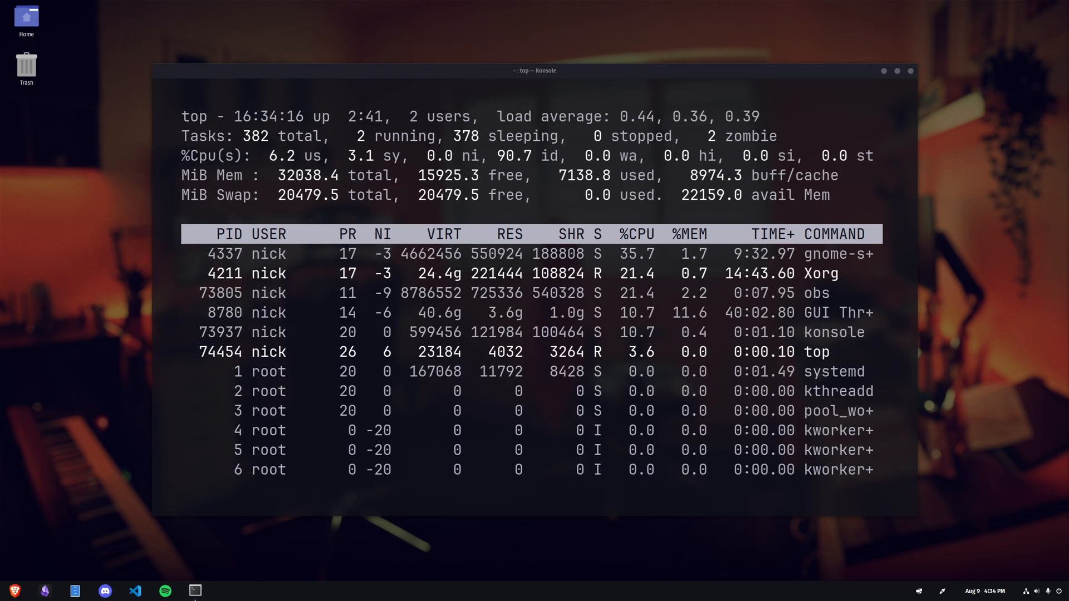